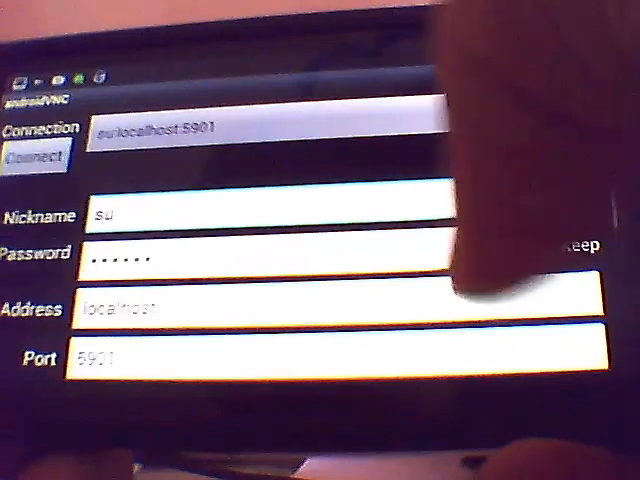
Keep the password for the su:localhost:5901 connection and start connecting
{"action": "left_click", "coordinate": [524, 244]}
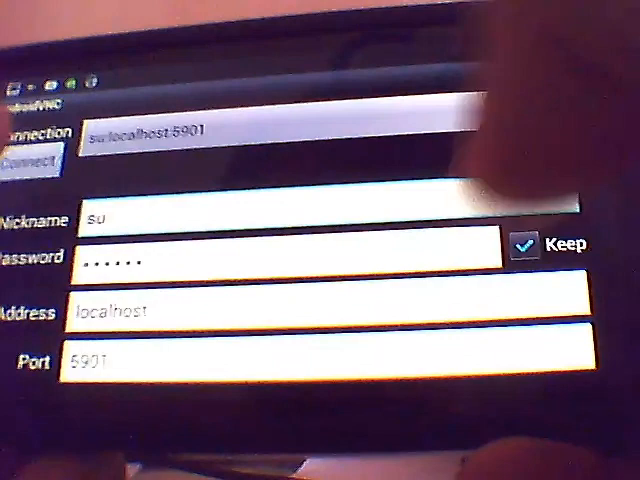
{"action": "left_click", "coordinate": [34, 163]}
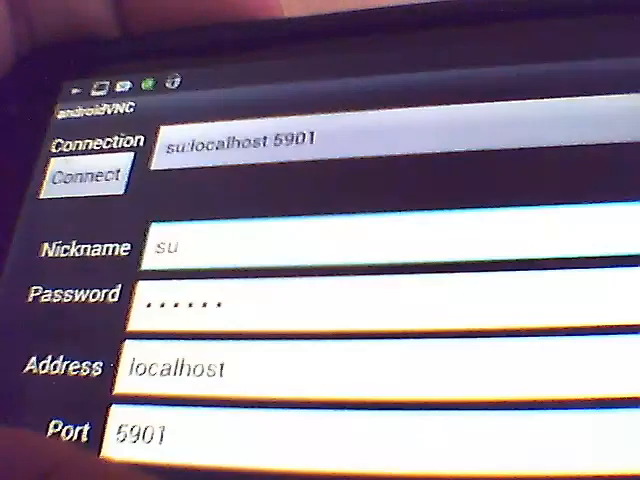
Reconnect to su:localhost:5901 to bring back the LibreOffice Writer window
{"action": "left_click", "coordinate": [86, 180]}
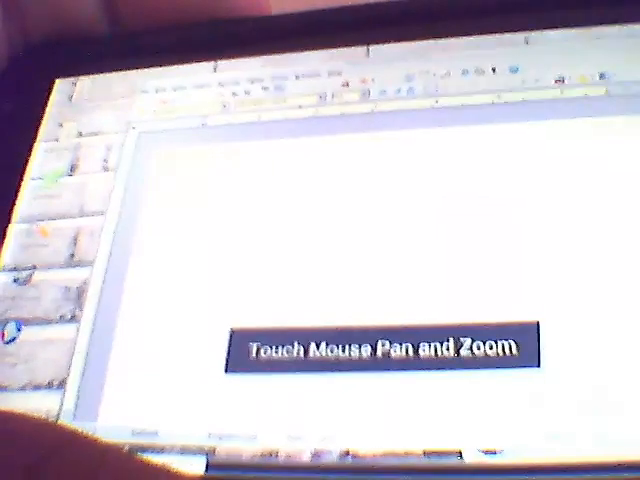